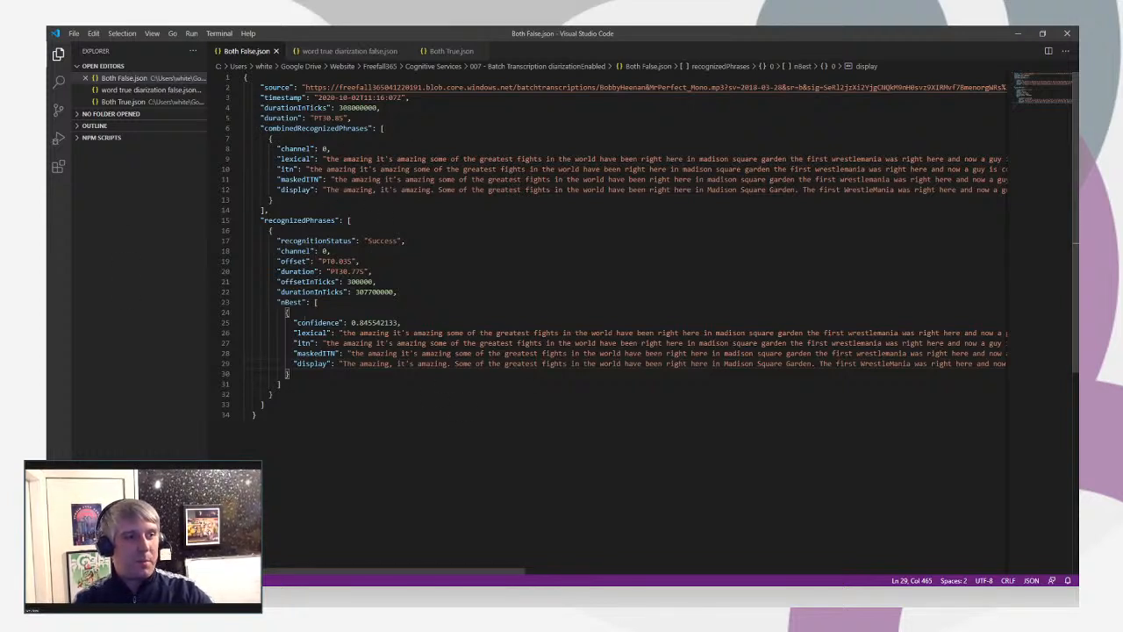
- Review the word true diarization false.json words array, then switch to Both True.json
double_click(300, 220)
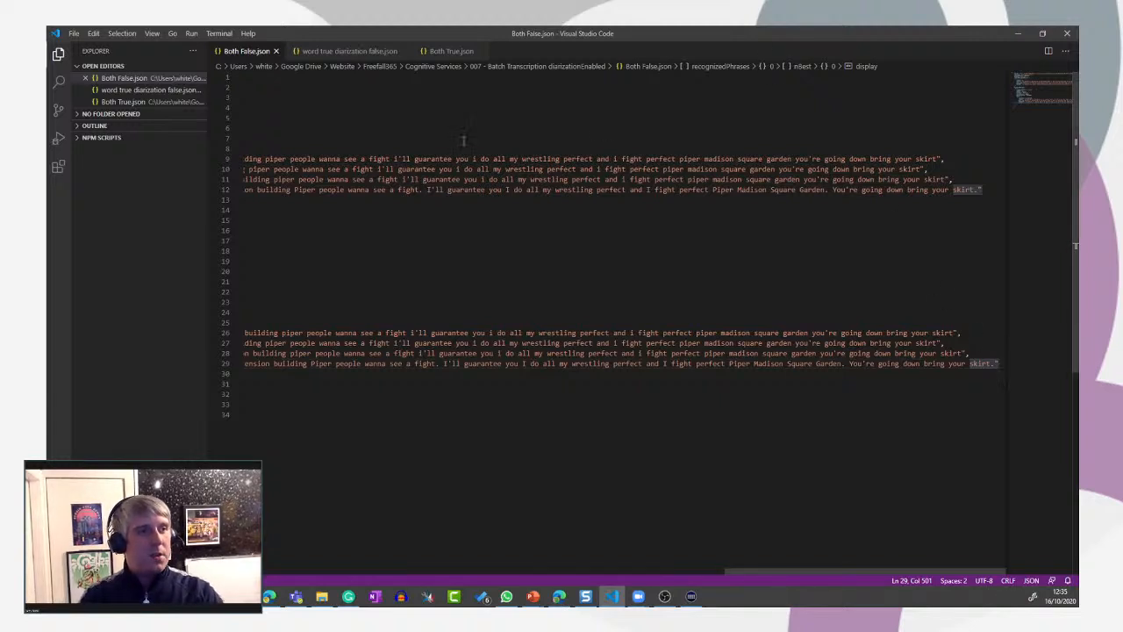
click(349, 51)
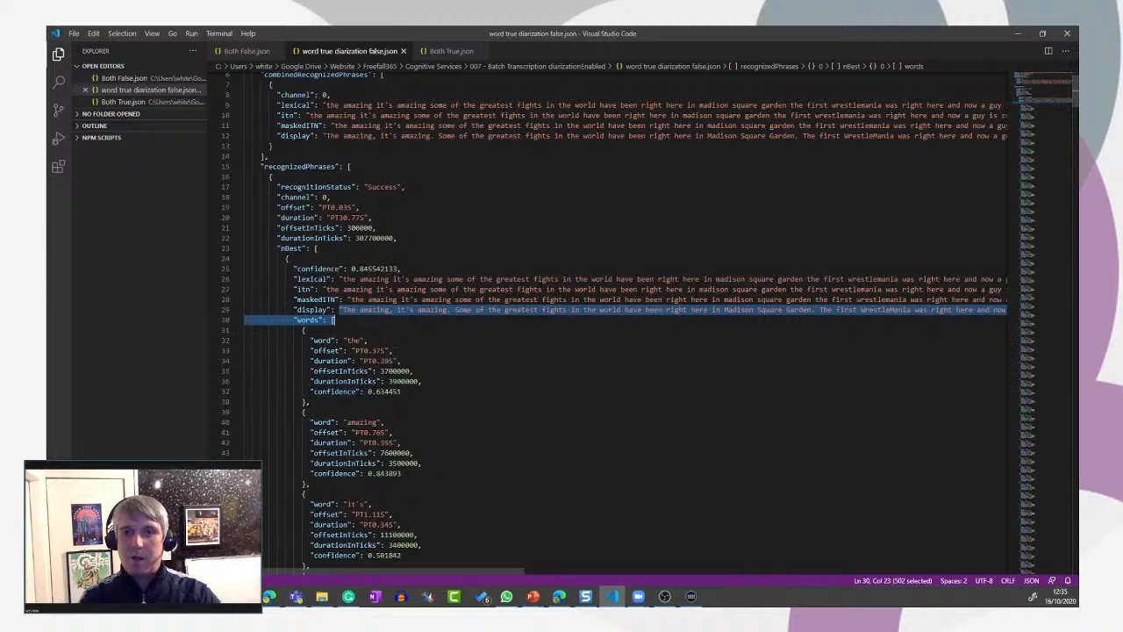
scroll(down, 3)
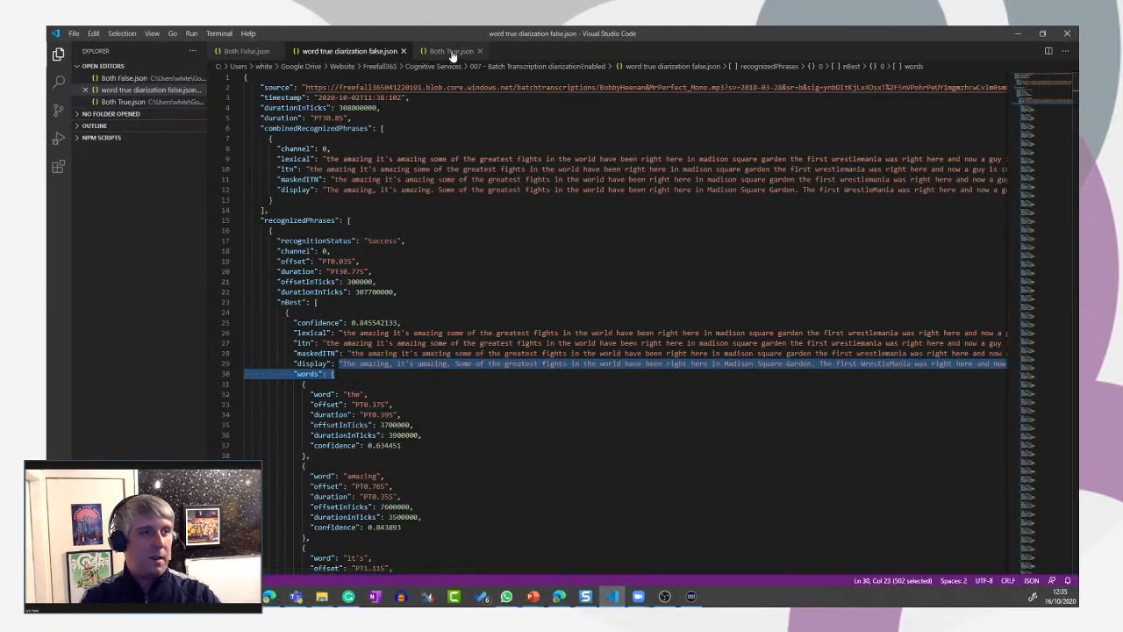
click(450, 50)
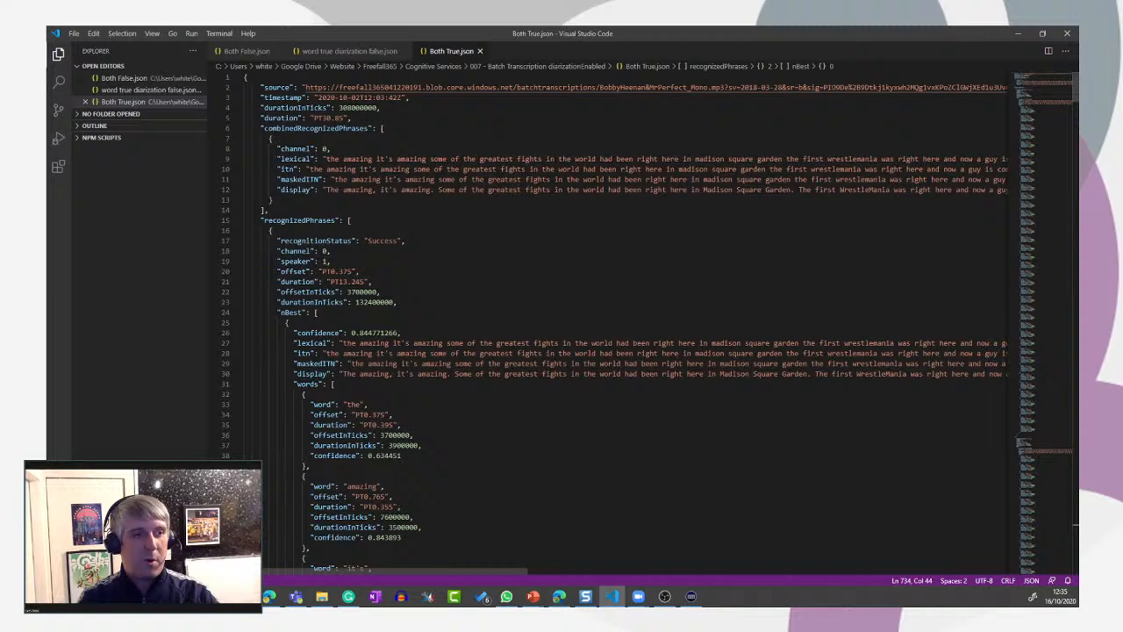
- Inspect the first phrase's speaker field, then revisit Both False.json and the word-timestamps-only output
double_click(298, 261)
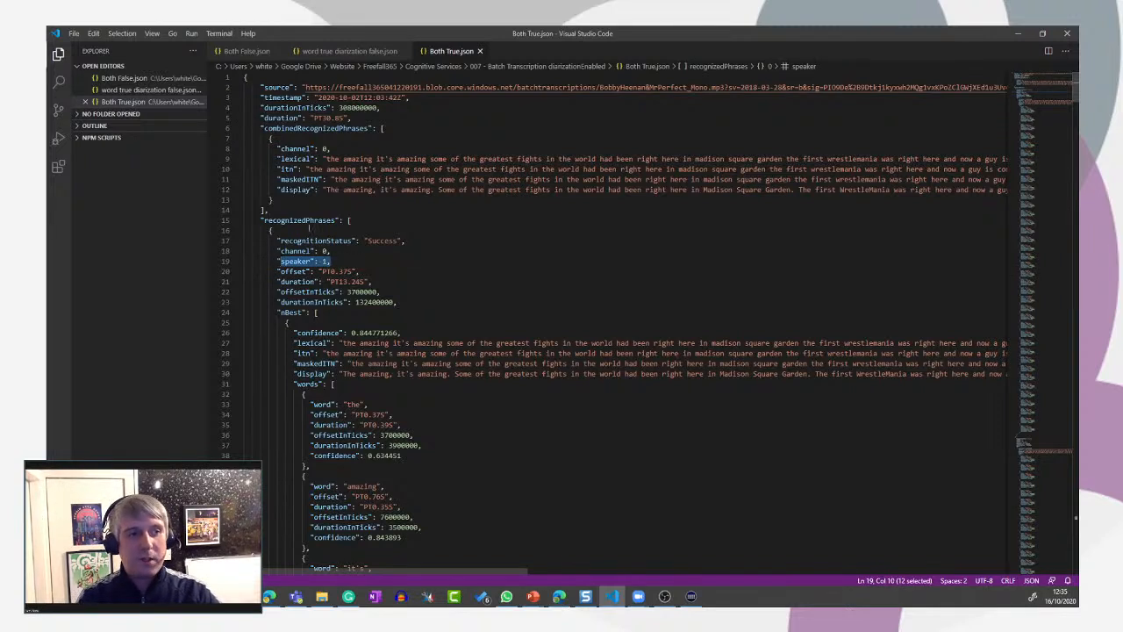
click(299, 260)
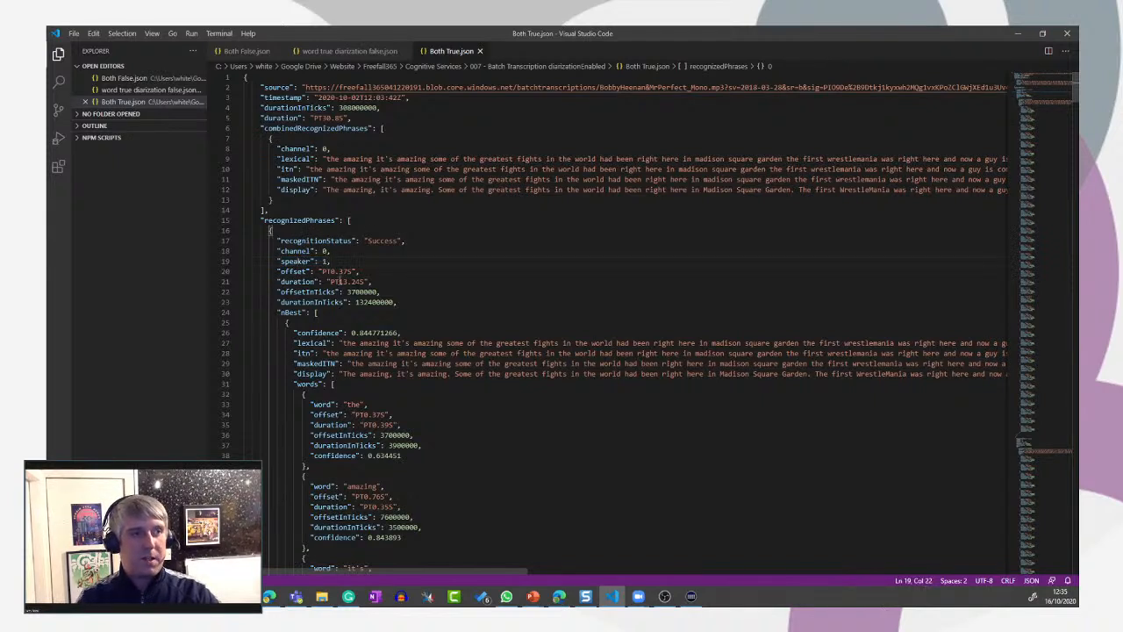
click(348, 51)
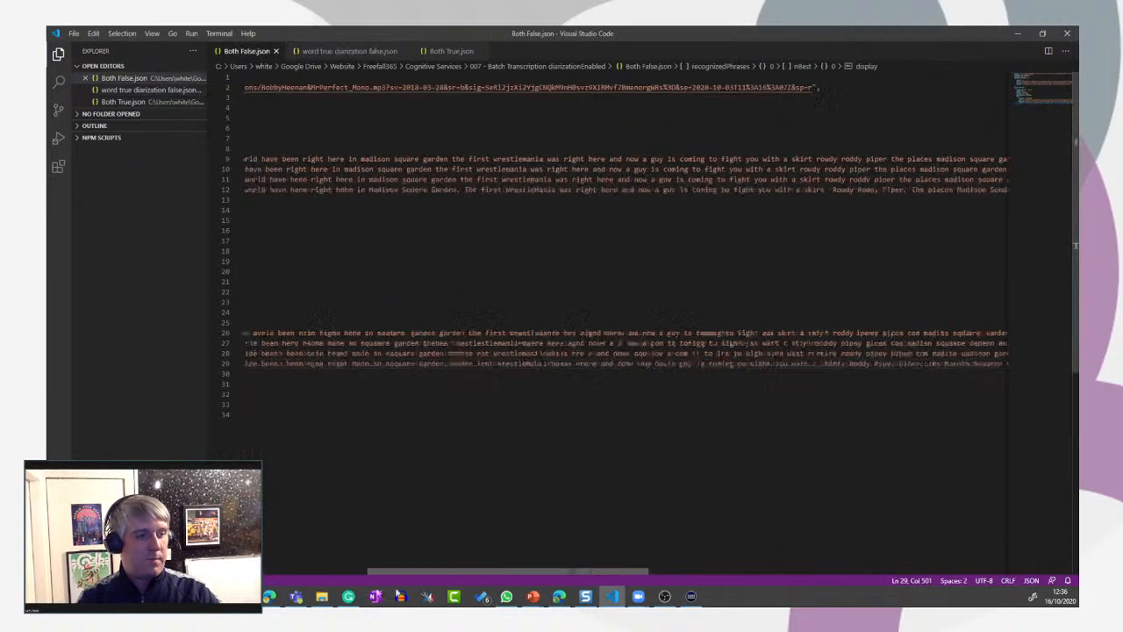
click(350, 51)
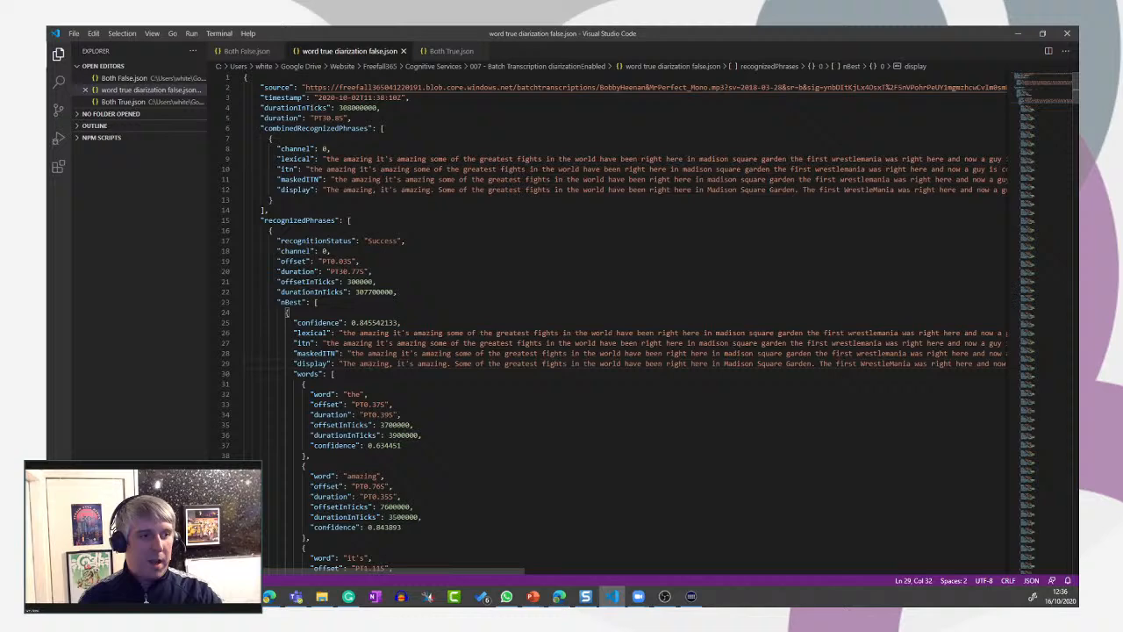
- Highlight the display sentence and scroll its per-word timings before returning to Both True.json
drag(342, 363, 514, 363)
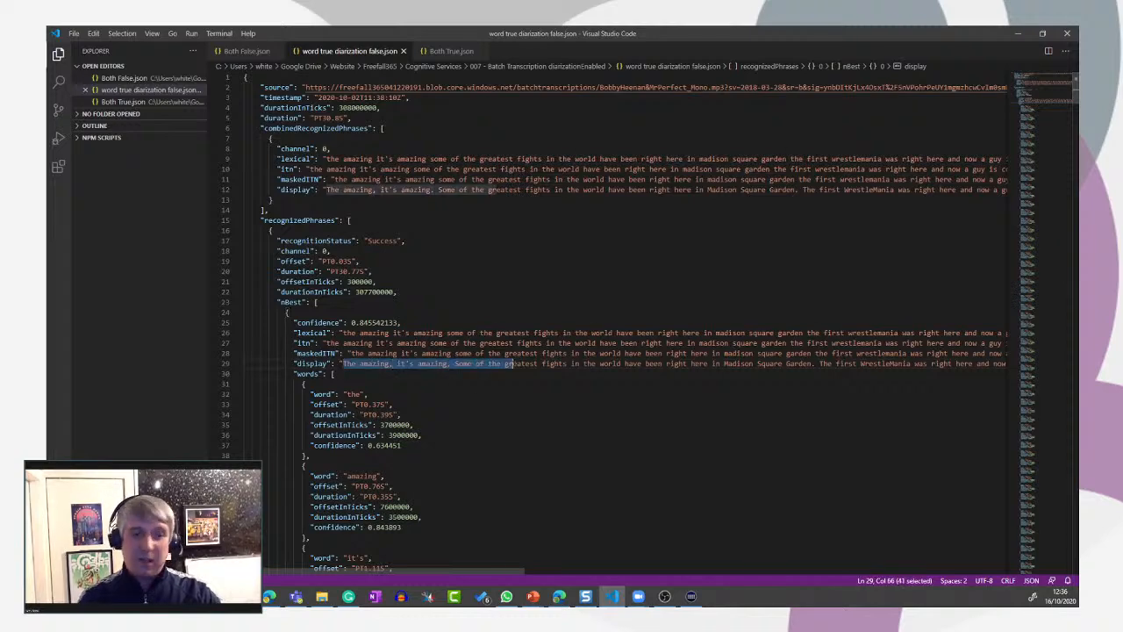
drag(513, 363, 746, 364)
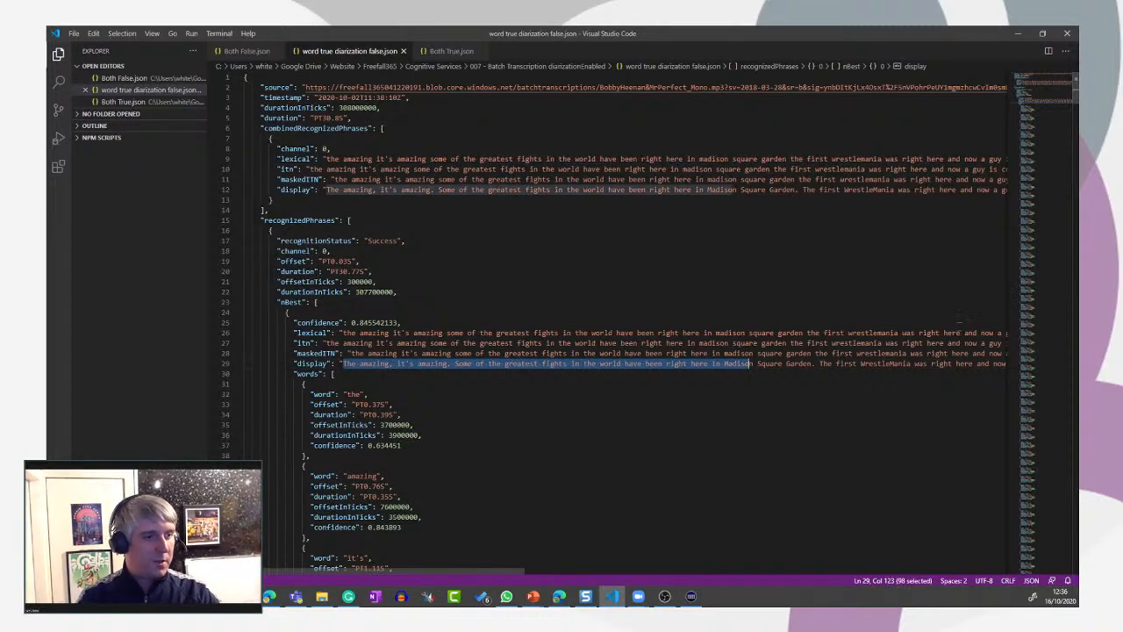
scroll(down, 3)
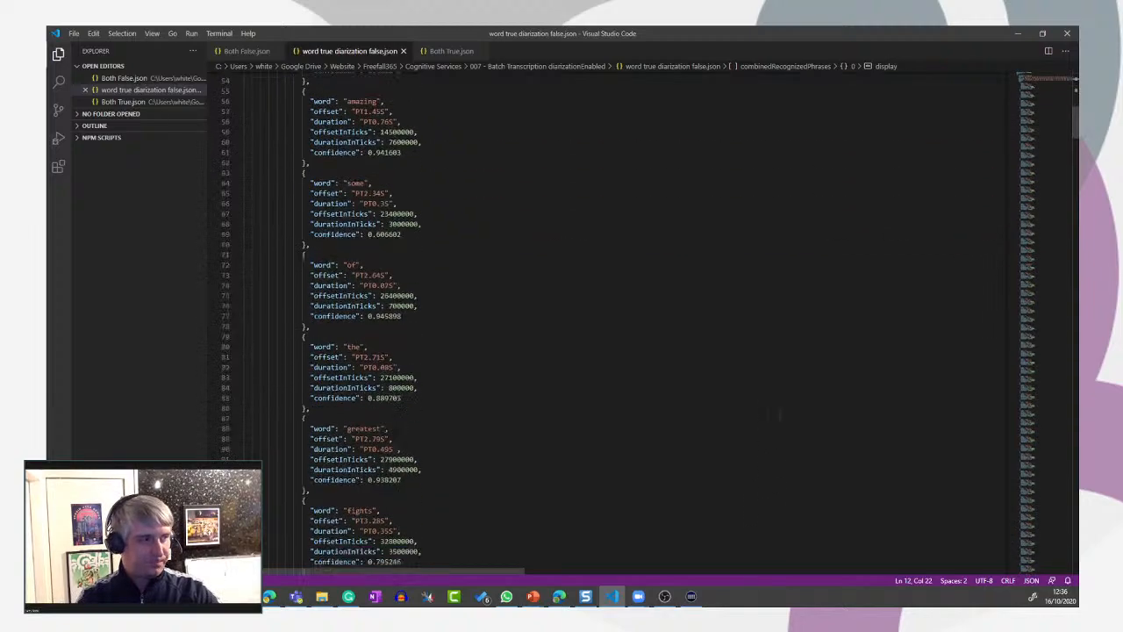
scroll(down, 3)
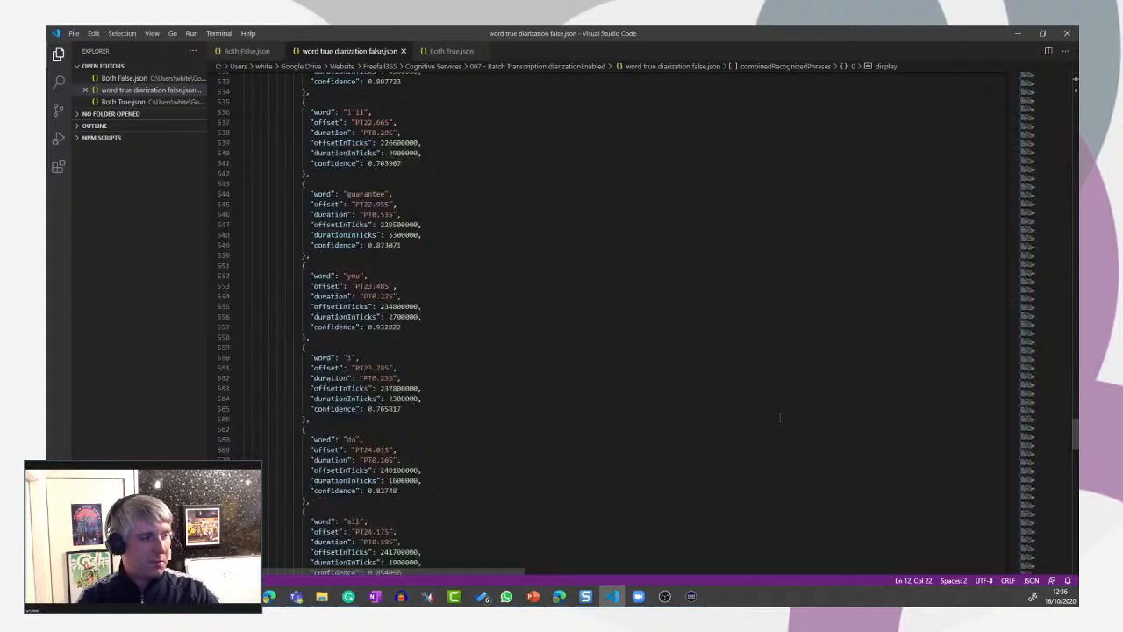
scroll(down, 3)
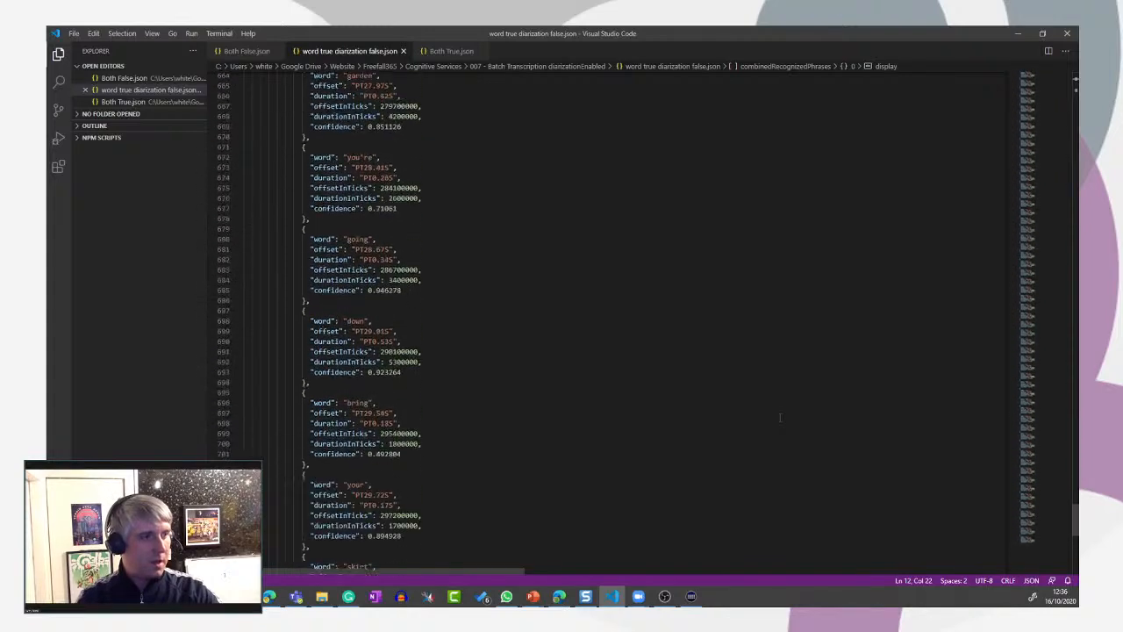
click(452, 50)
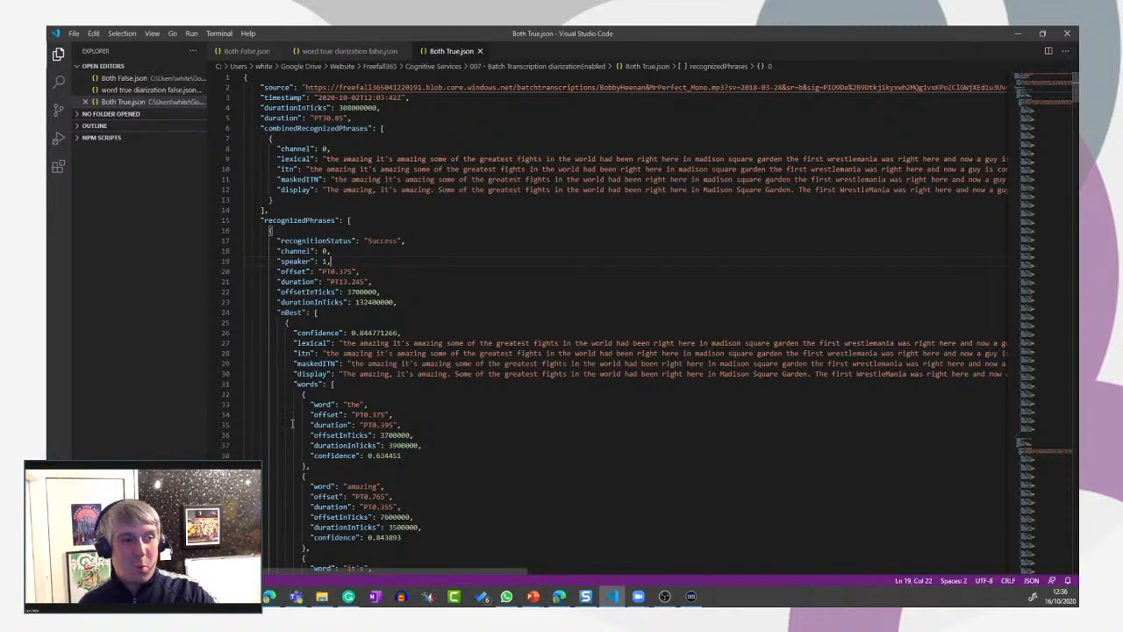
mouse_move(895, 389)
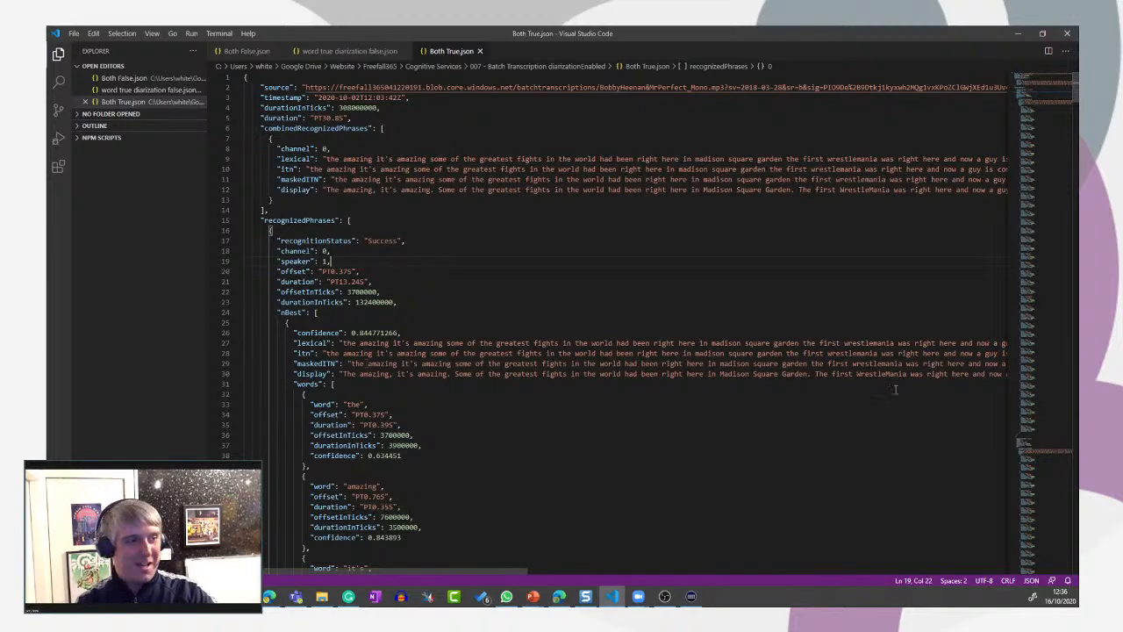
scroll(down, 3)
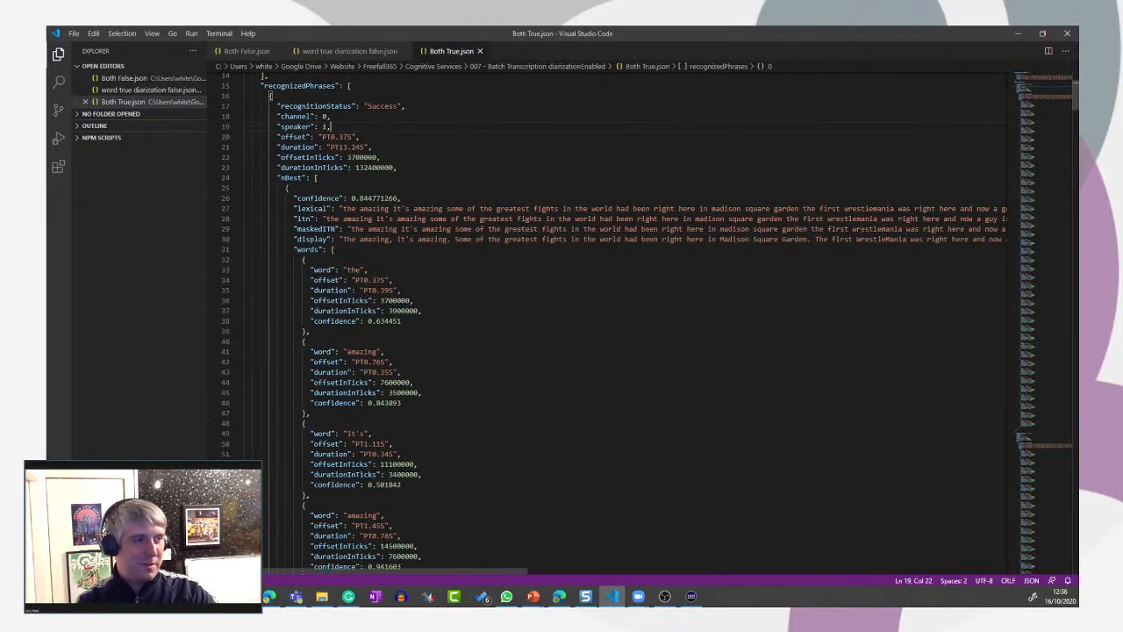
scroll(down, 3)
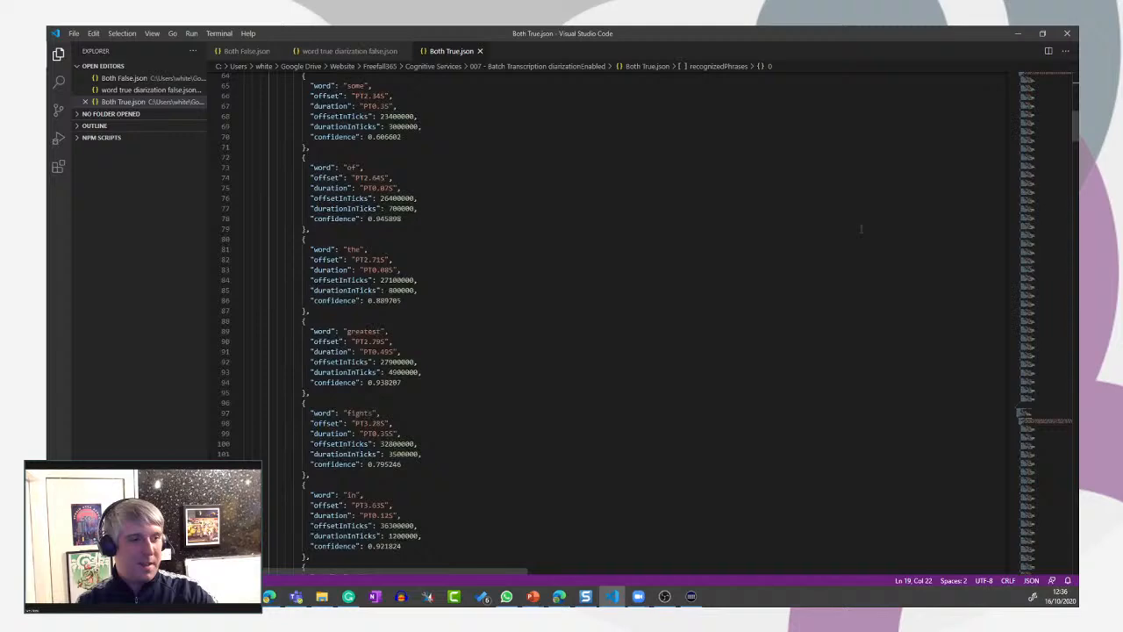
scroll(down, 3)
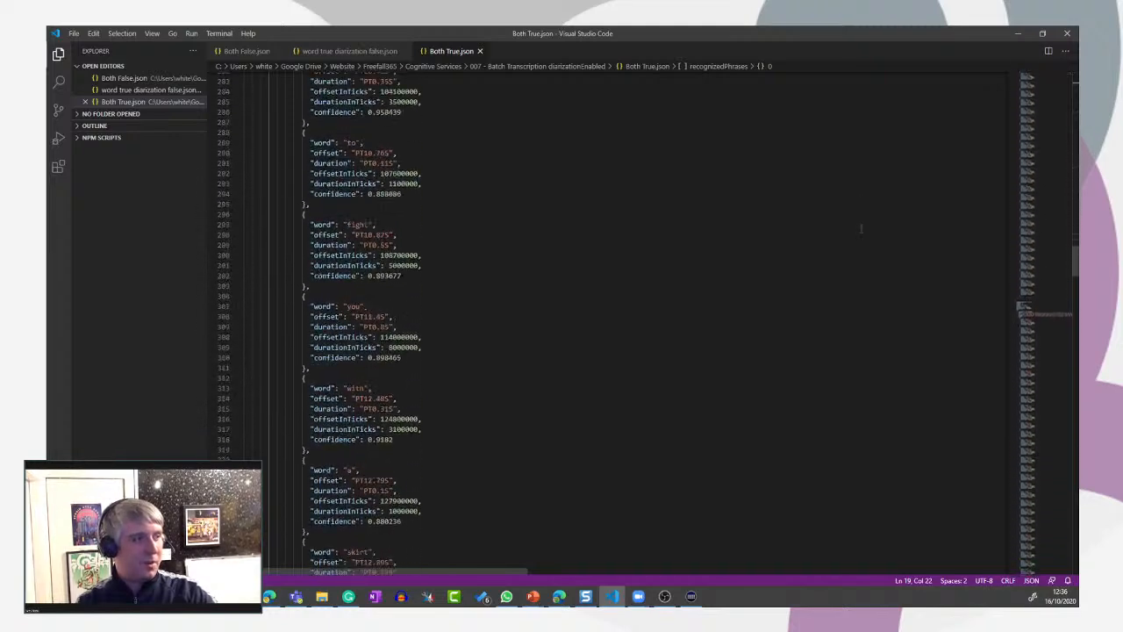
scroll(down, 3)
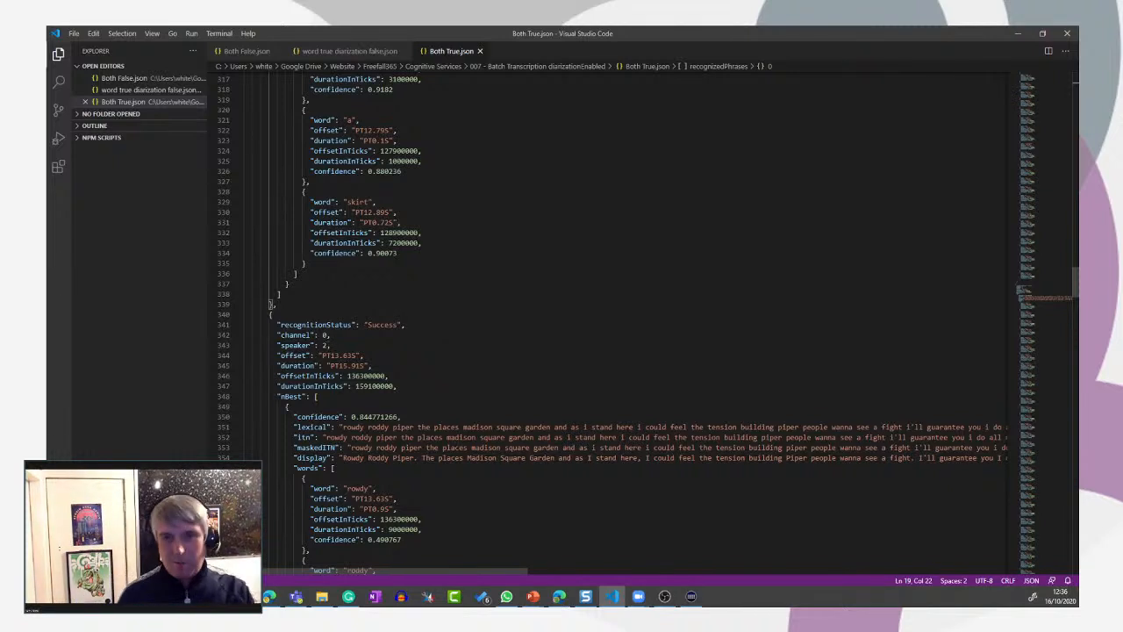
scroll(down, 3)
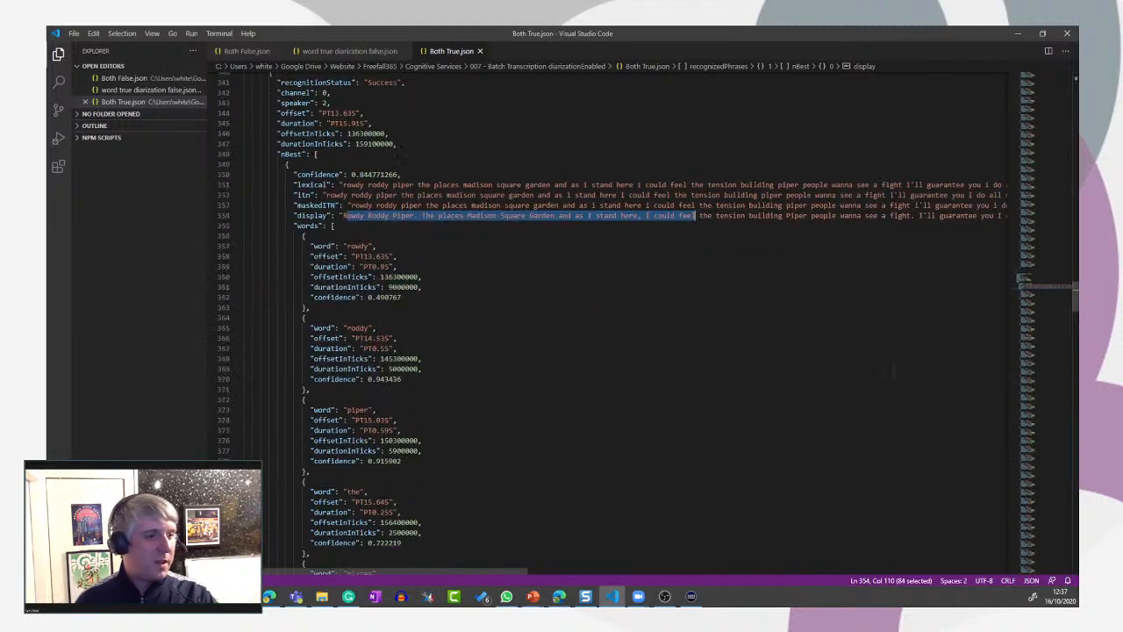
scroll(down, 3)
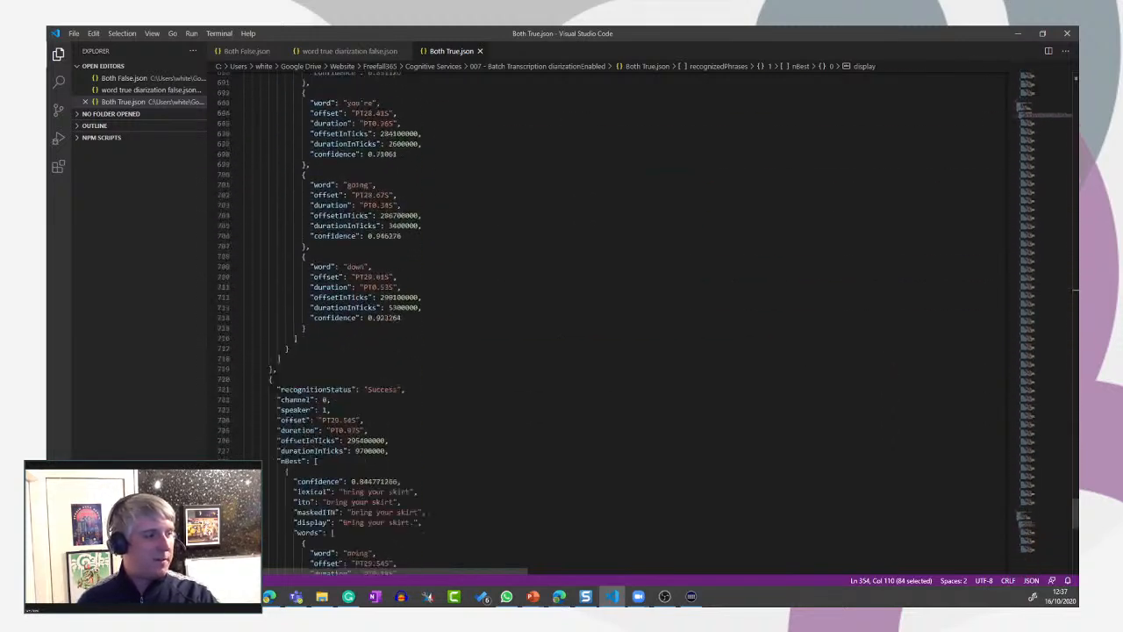
scroll(down, 3)
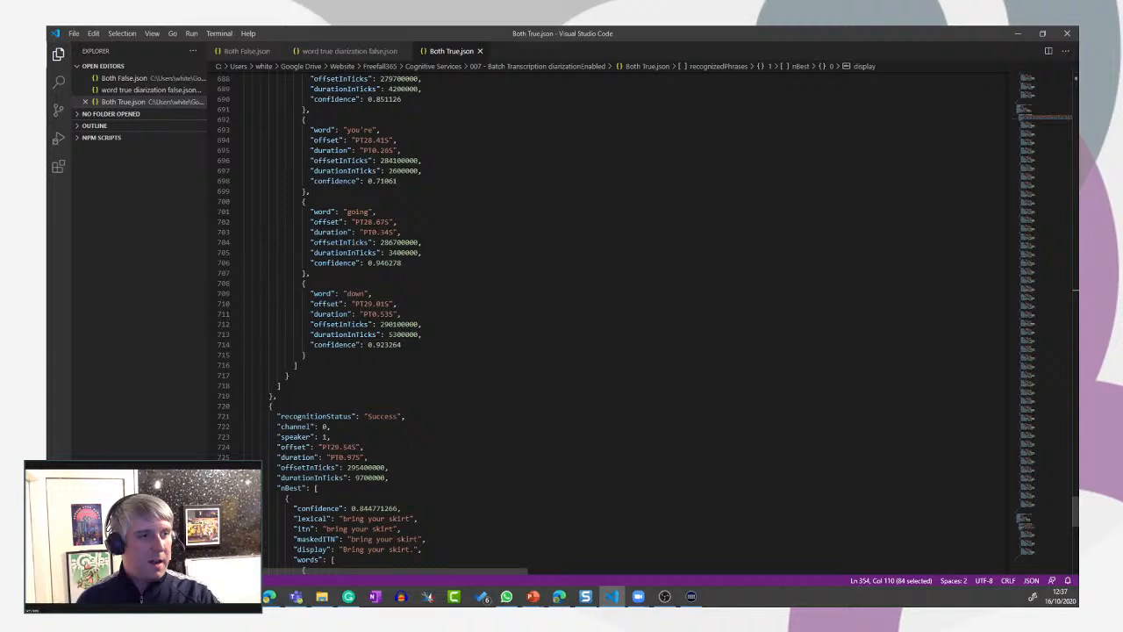
scroll(down, 3)
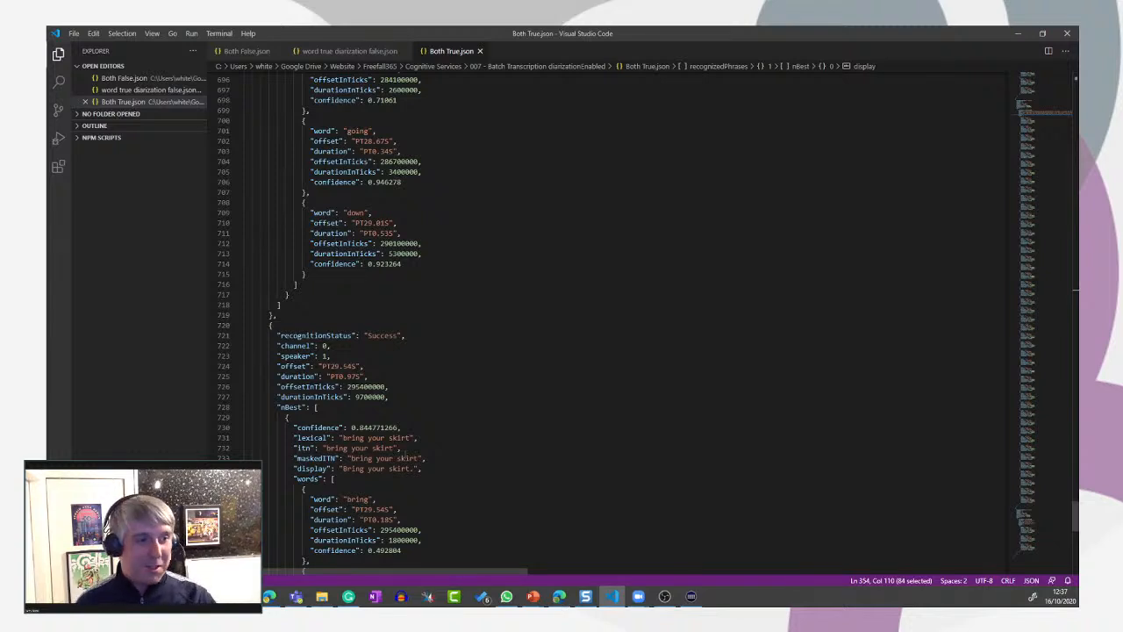
scroll(down, 3)
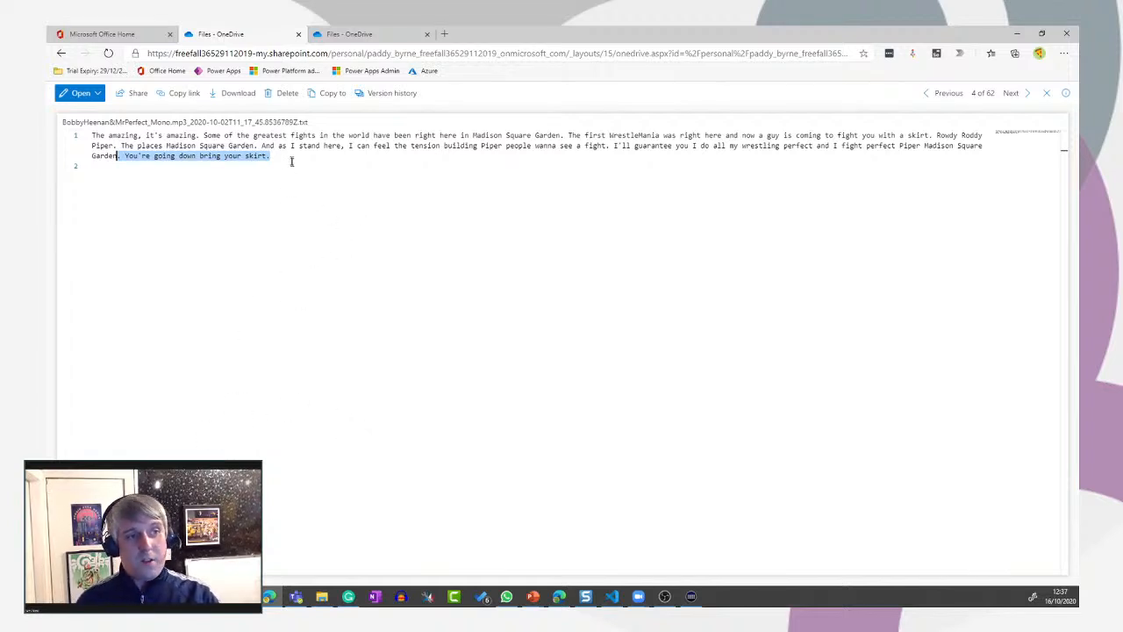
- Click into the transcript text, then view the speaker-split transcript in the third OneDrive tab
click(272, 155)
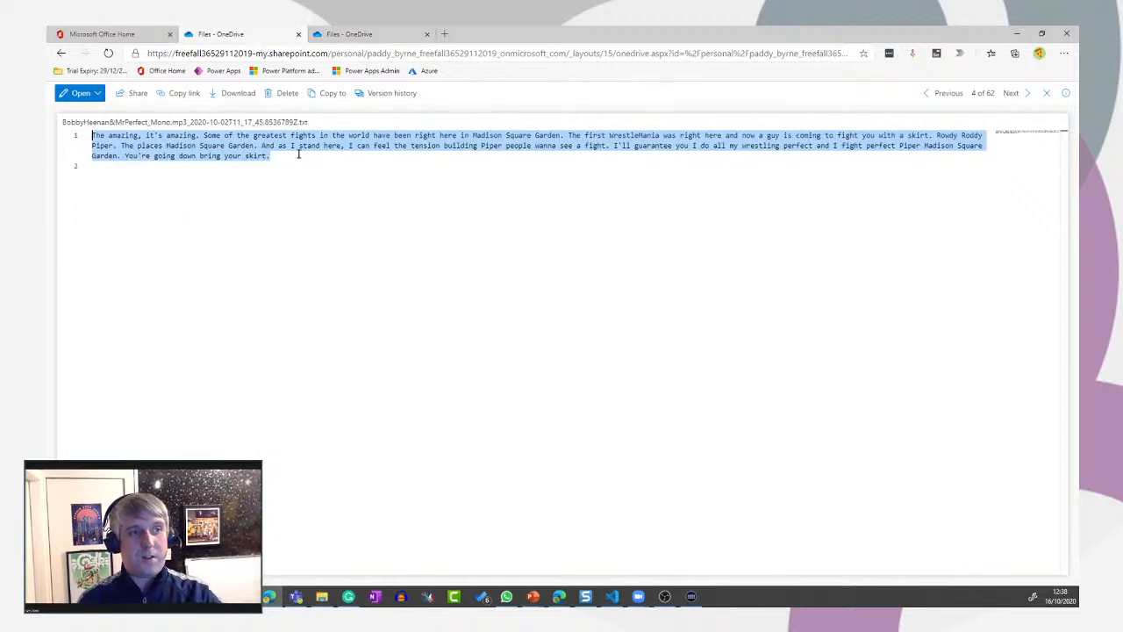
click(369, 34)
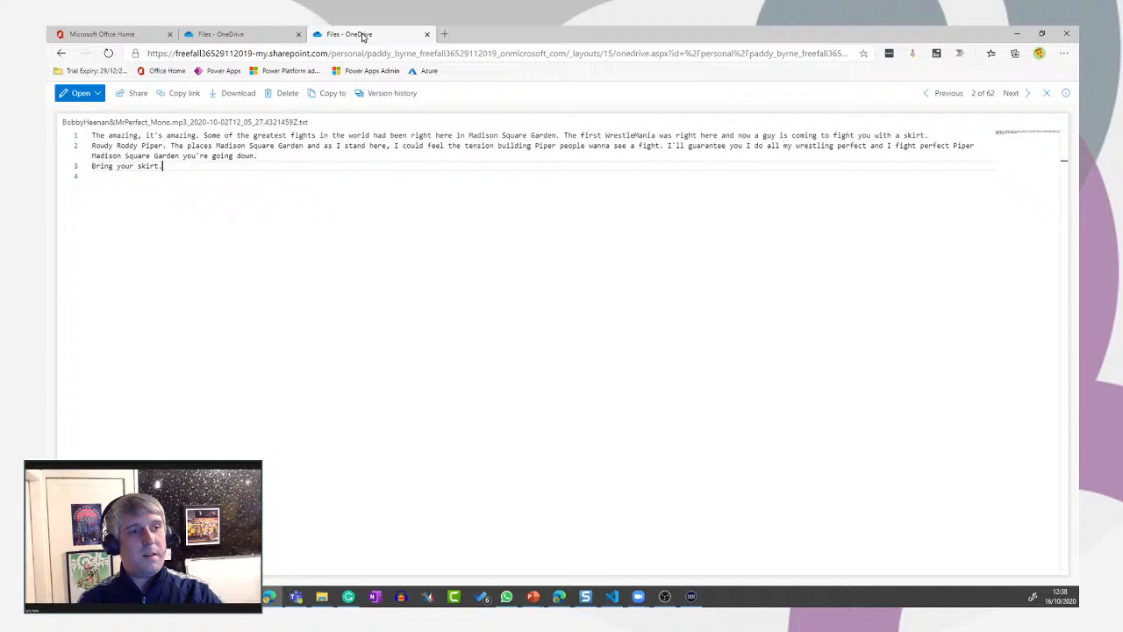